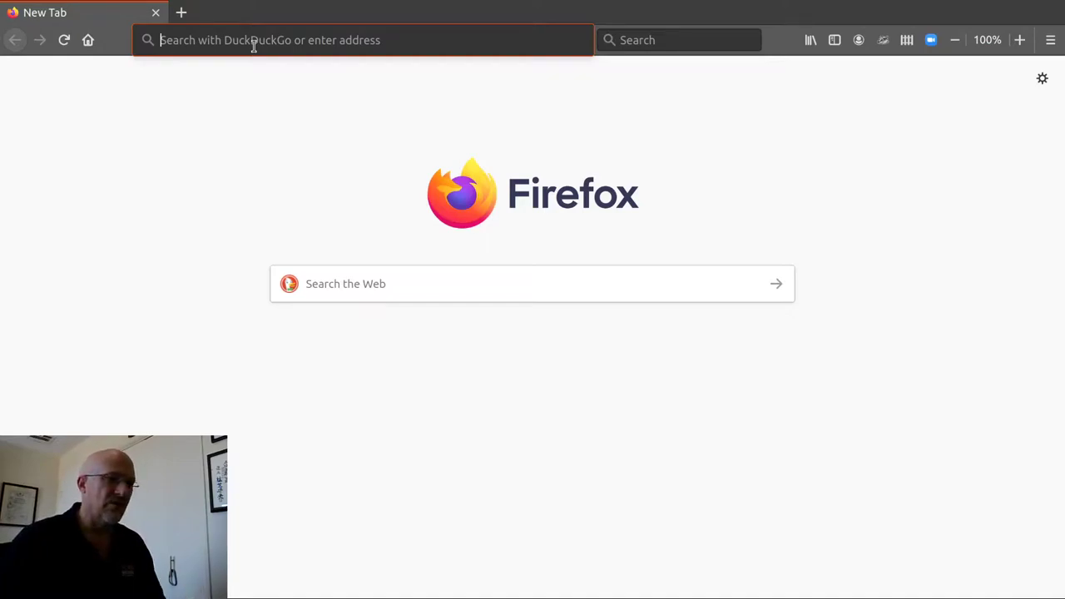
{"action": "mouse_move", "coordinate": [246, 176]}
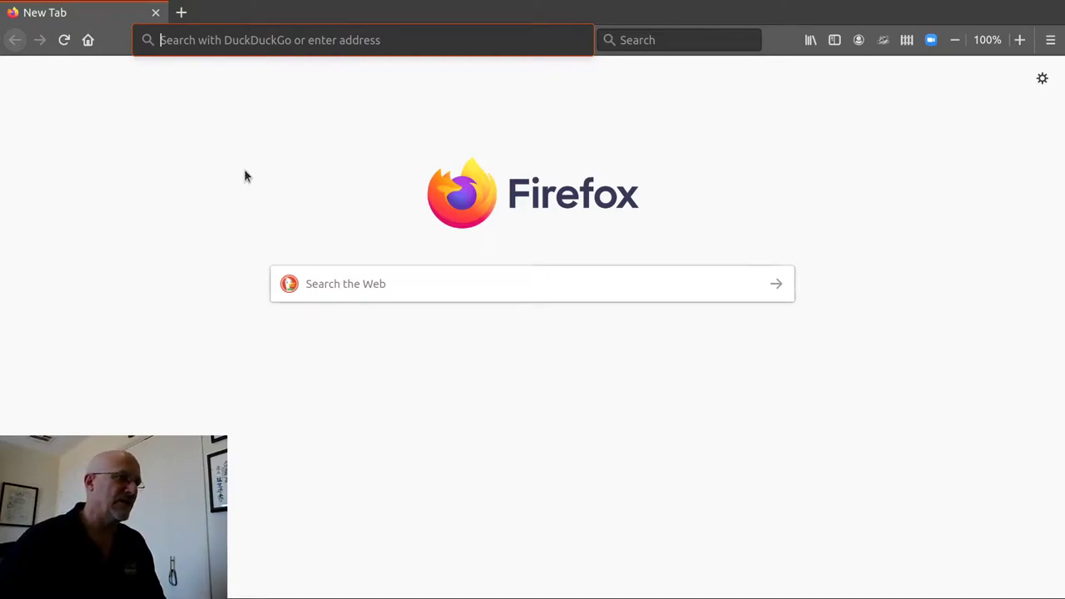
- Search the web for 'lausd schoology' from the new tab
{"action": "left_click", "coordinate": [422, 284]}
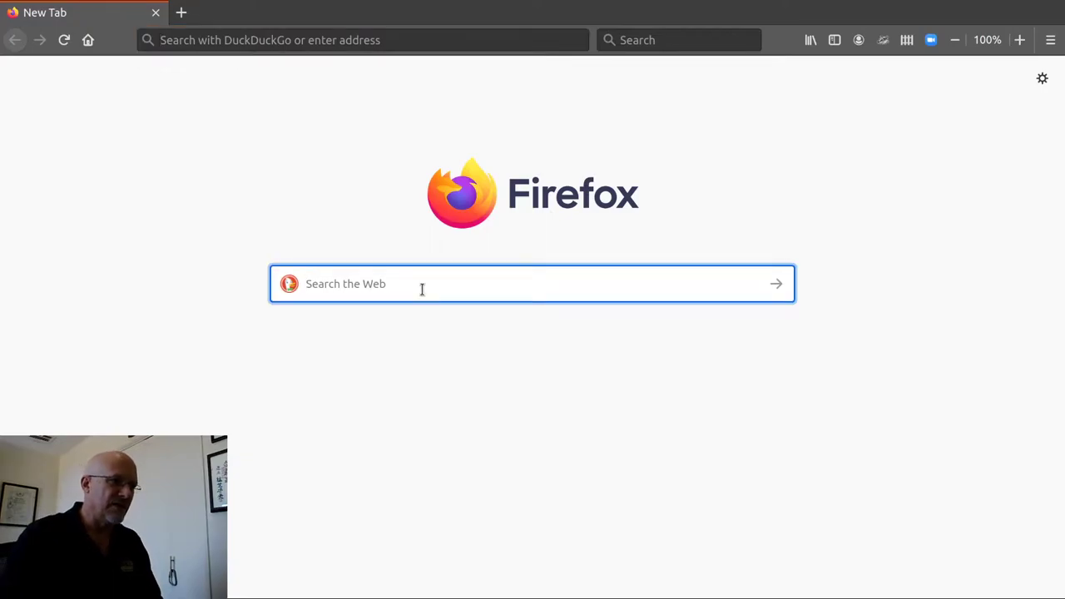
{"action": "type", "text": "lausd schoology"}
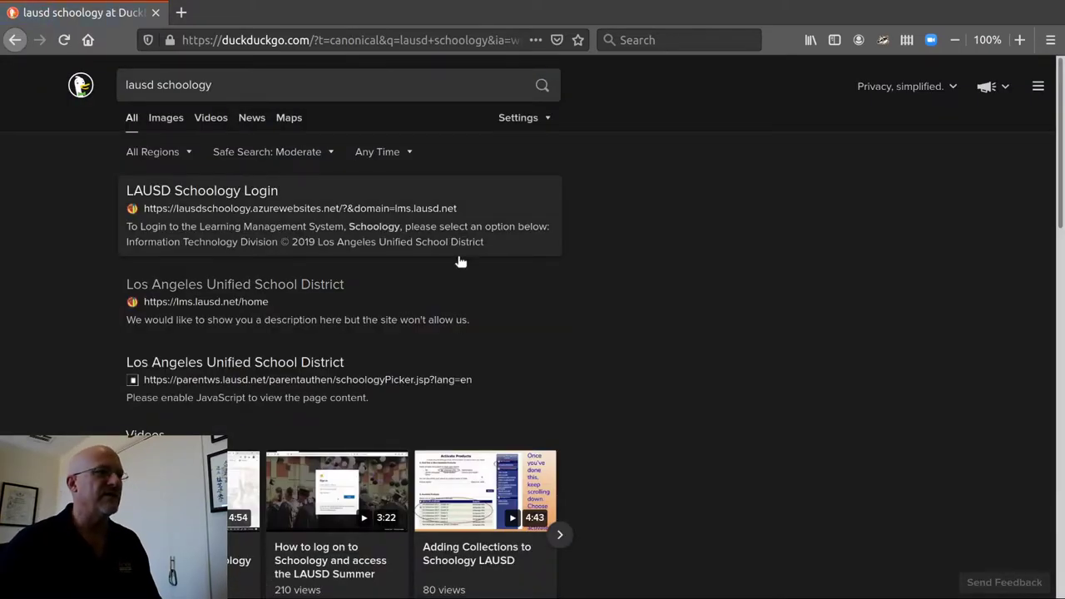
- Go to the district's lms.lausd.net Schoology login site
{"action": "left_click", "coordinate": [340, 40]}
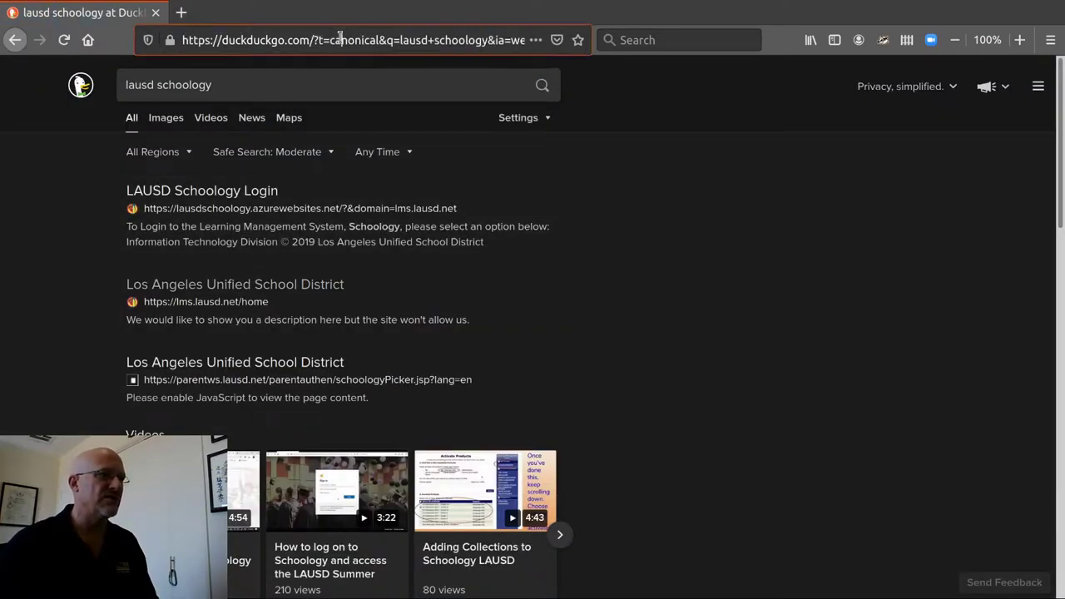
{"action": "left_click", "coordinate": [333, 40]}
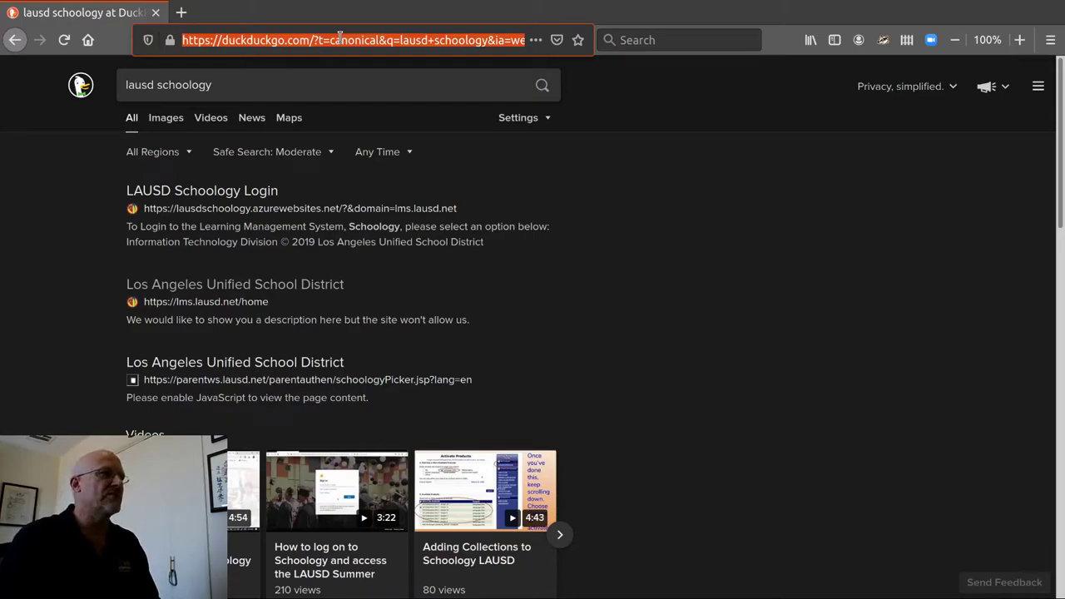
{"action": "type", "text": "lms."}
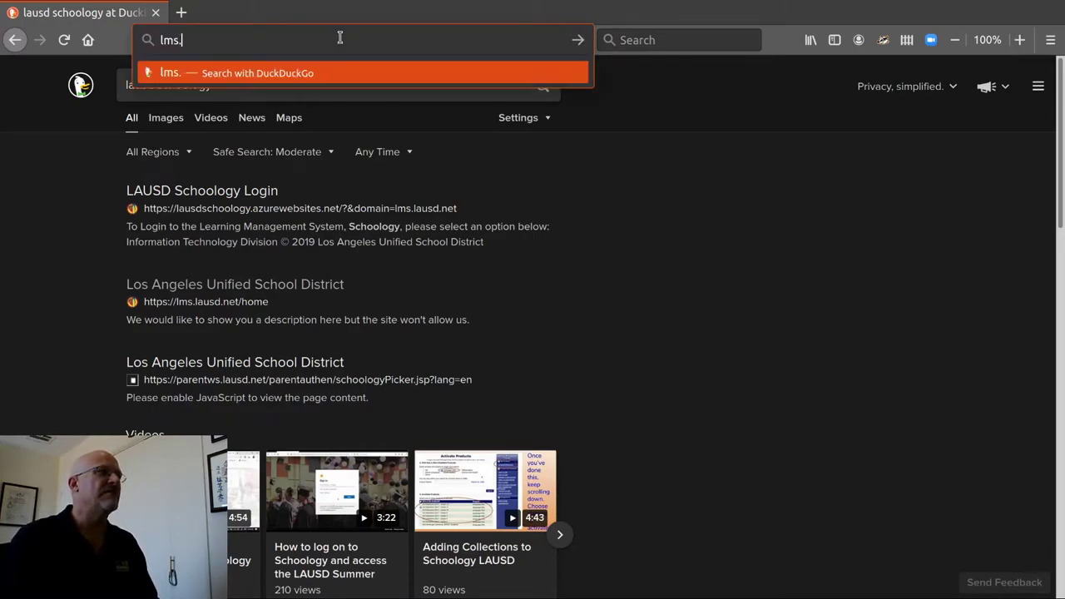
{"action": "left_click", "coordinate": [202, 190]}
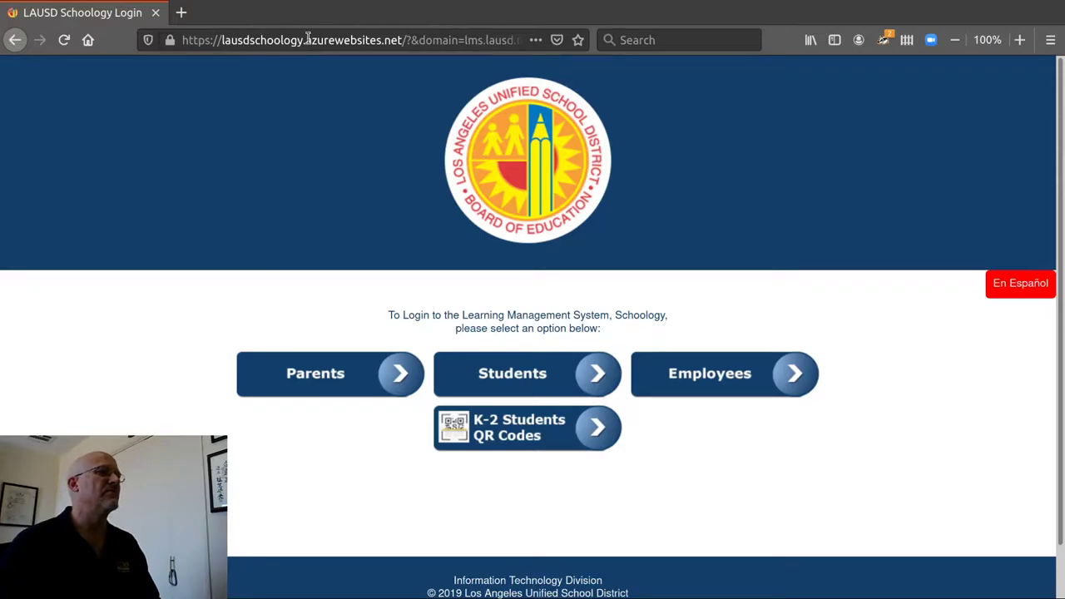
{"action": "mouse_move", "coordinate": [513, 181]}
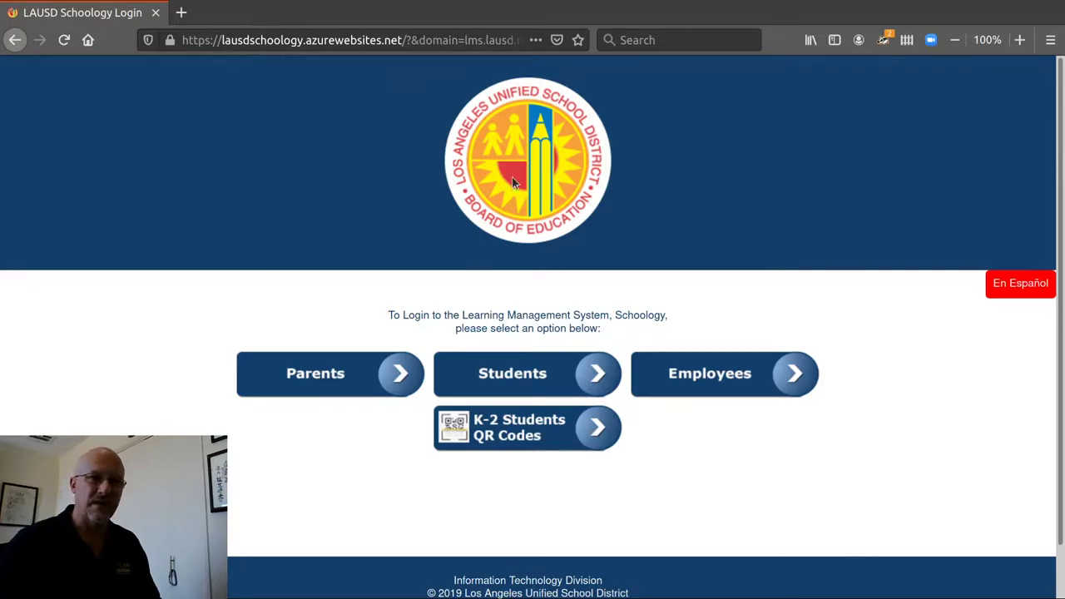
{"action": "mouse_move", "coordinate": [765, 363]}
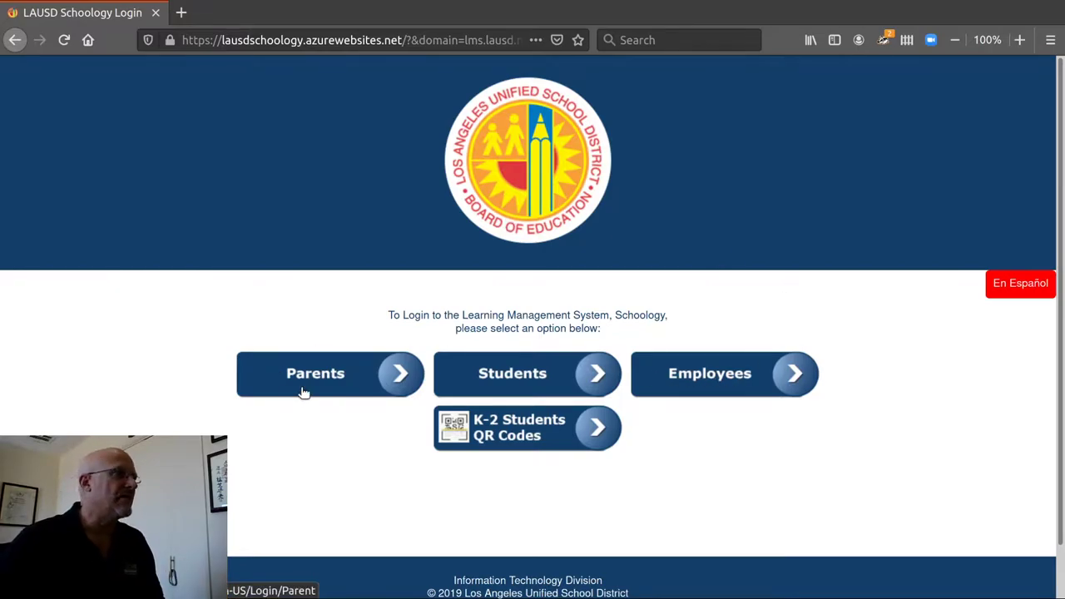
{"action": "mouse_move", "coordinate": [489, 381]}
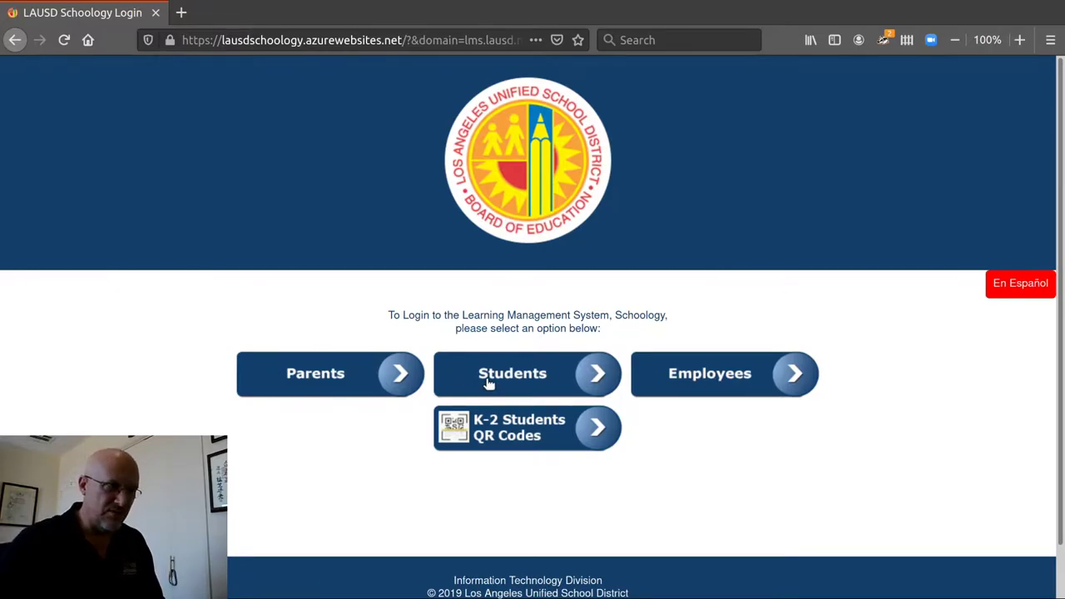
{"action": "mouse_move", "coordinate": [509, 432]}
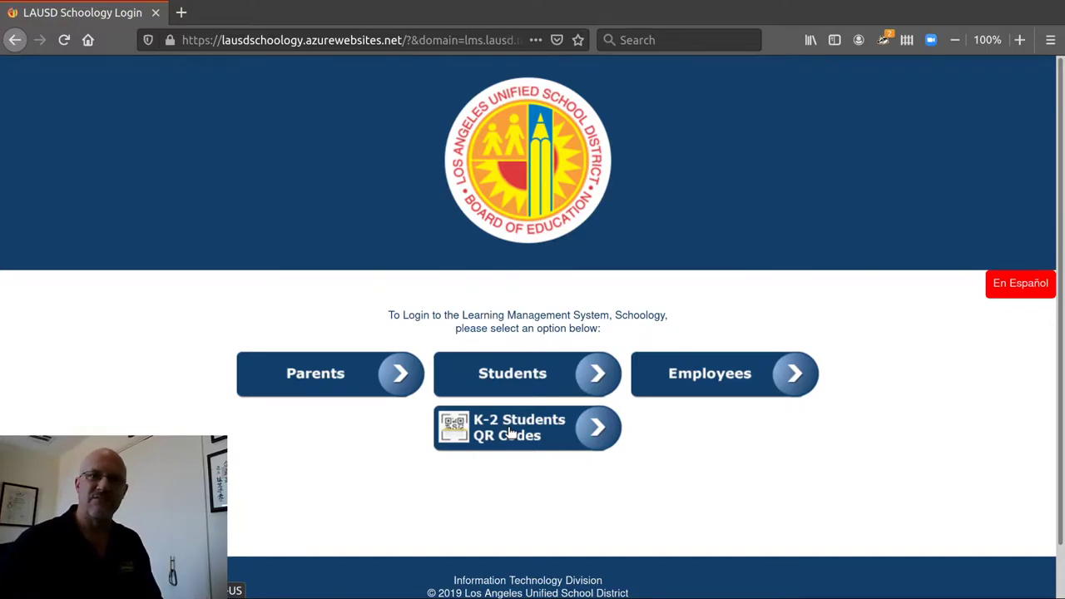
{"action": "mouse_move", "coordinate": [731, 388]}
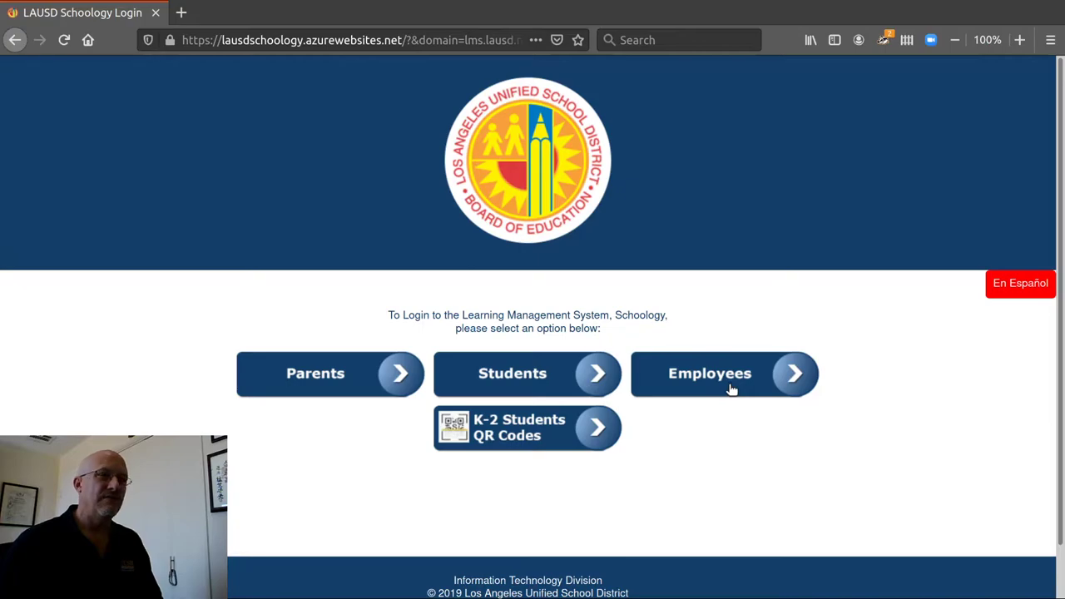
- Choose the Employees login option on the LAUSD Schoology page
{"action": "left_click", "coordinate": [731, 388]}
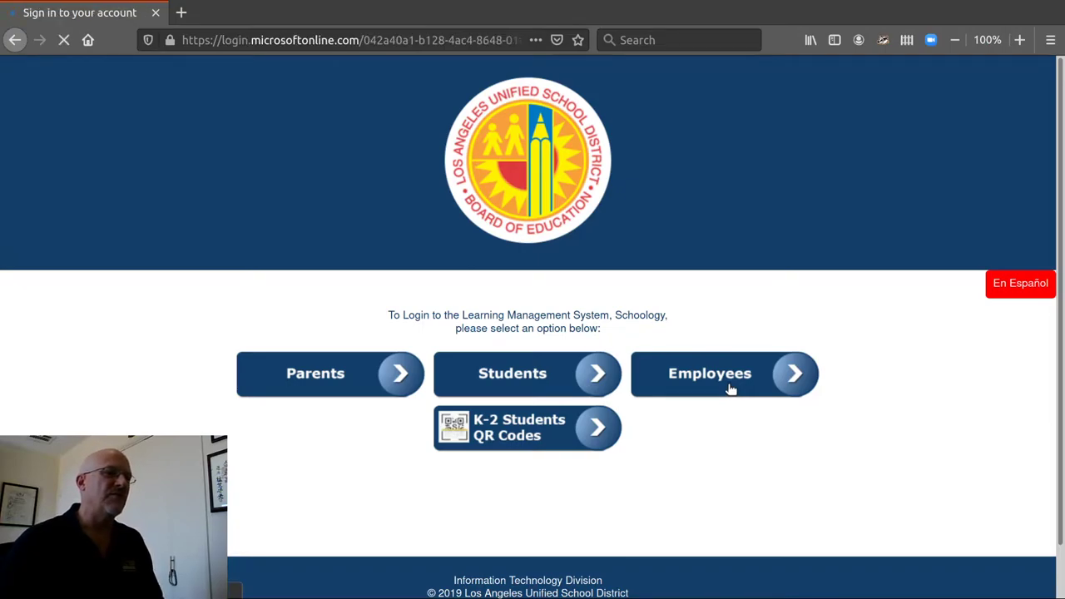
- Sign in with the listed district account, then switch to Recent Activity
{"action": "left_click", "coordinate": [723, 374]}
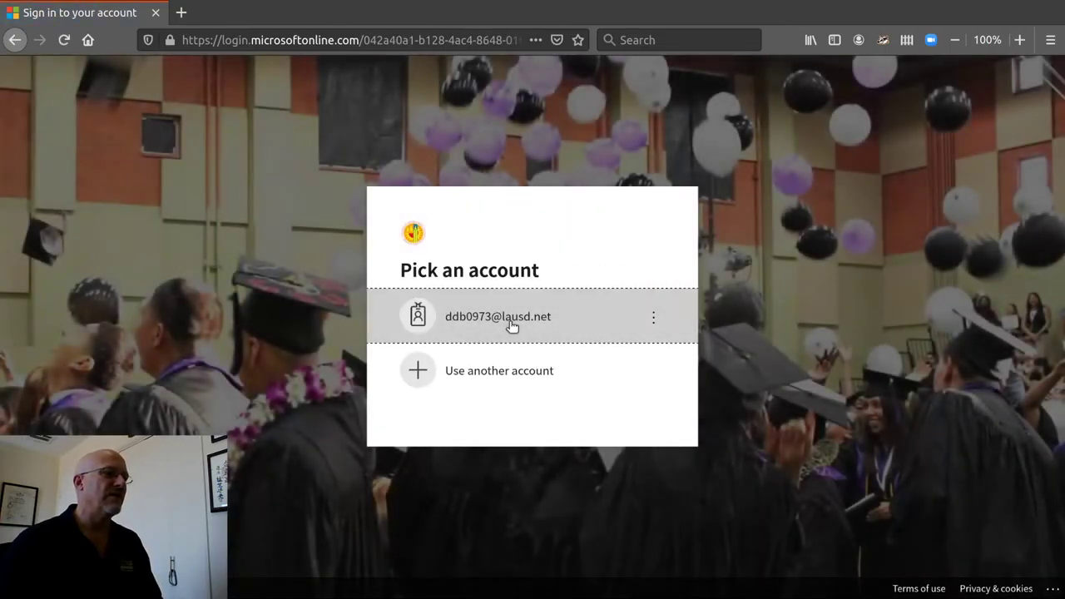
{"action": "left_click", "coordinate": [497, 316]}
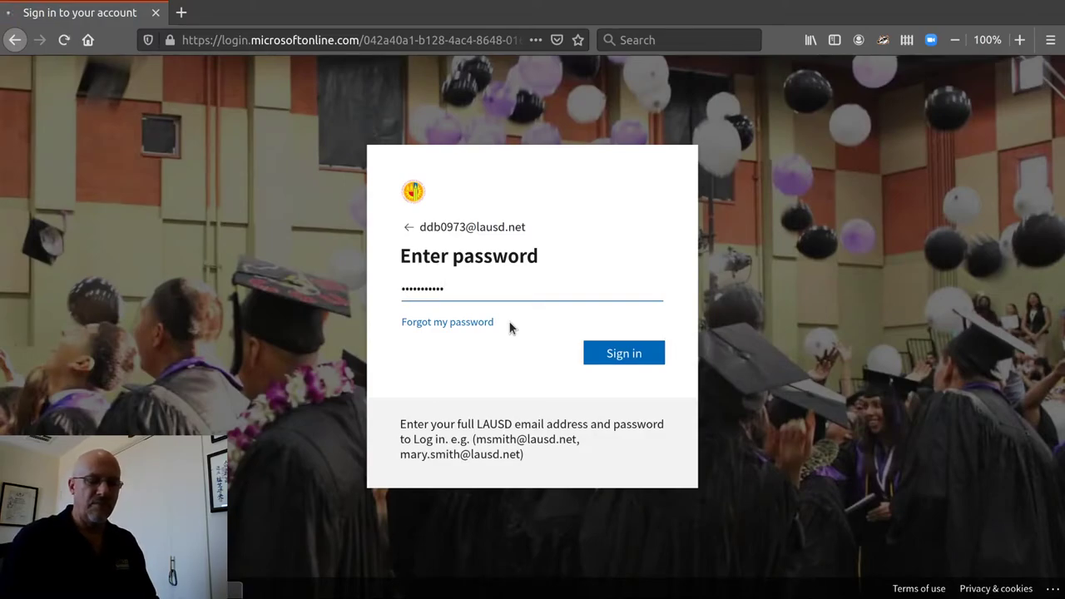
{"action": "left_click", "coordinate": [623, 353]}
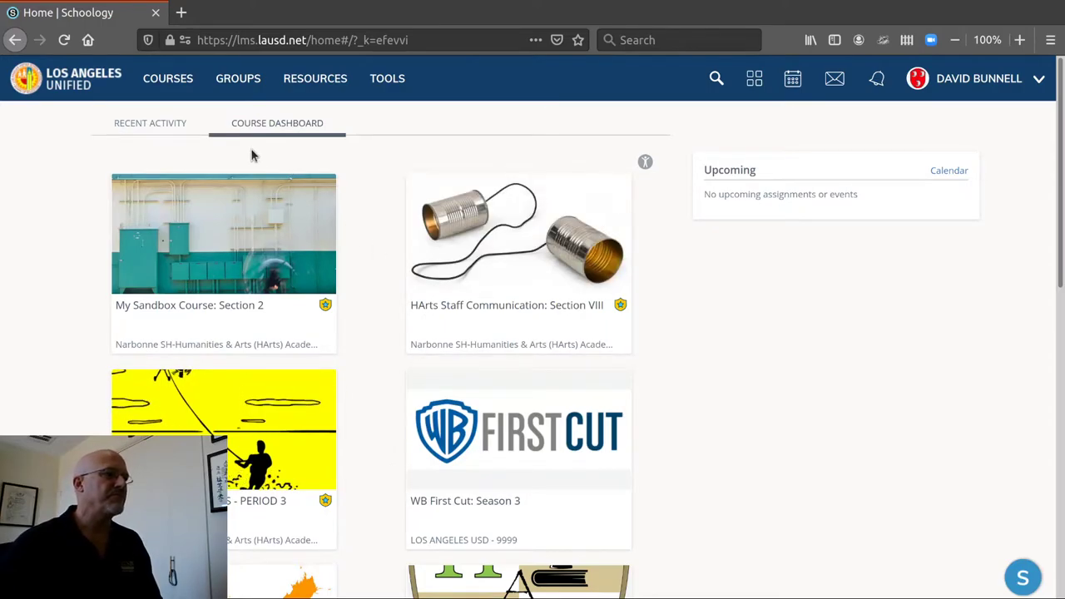
{"action": "mouse_move", "coordinate": [124, 129]}
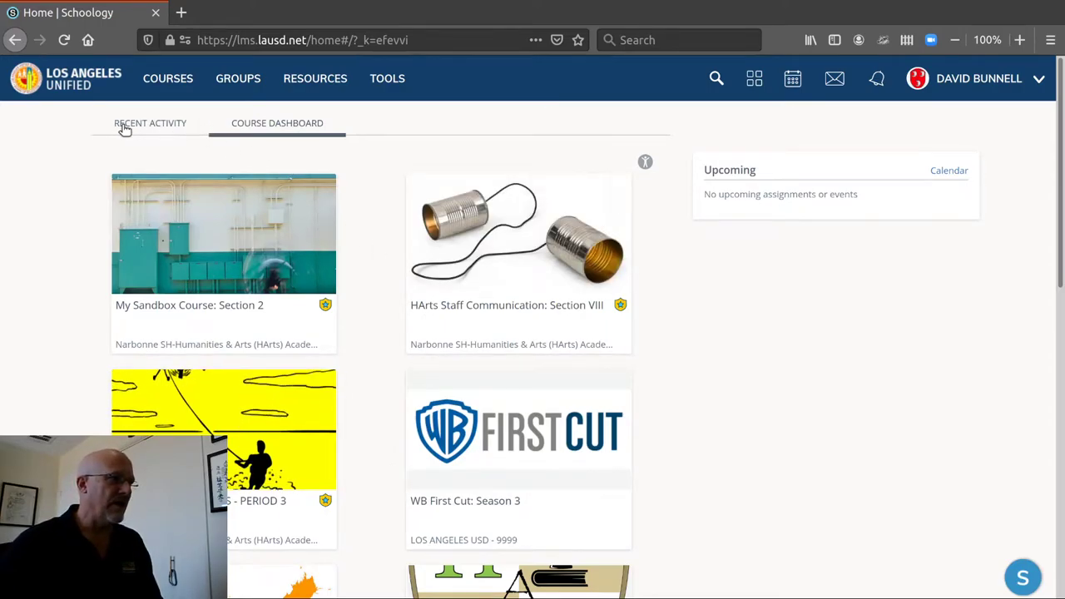
{"action": "left_click", "coordinate": [149, 123]}
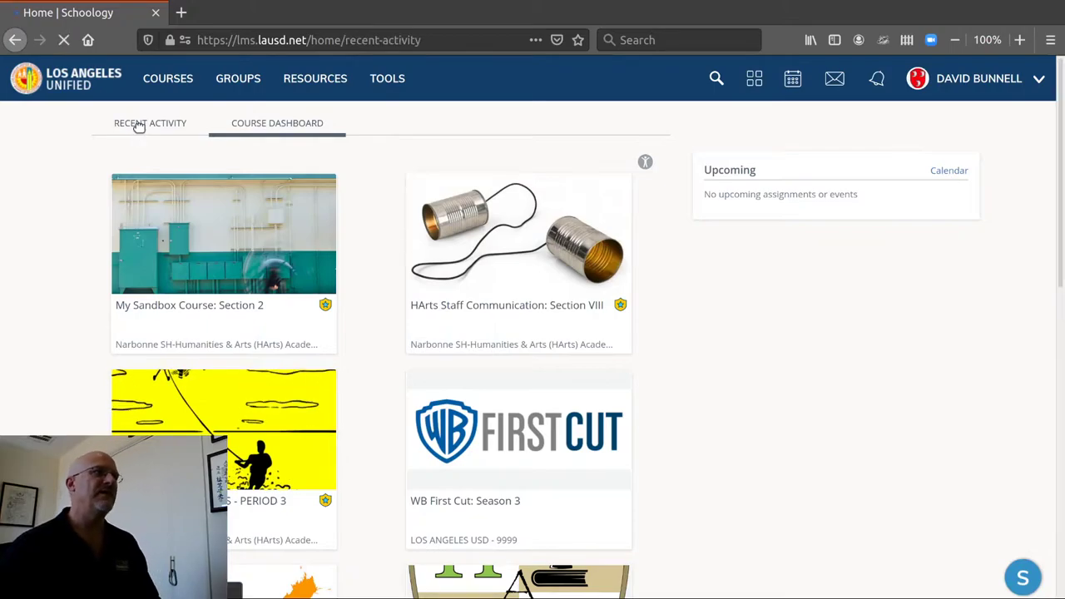
{"action": "left_click", "coordinate": [150, 123]}
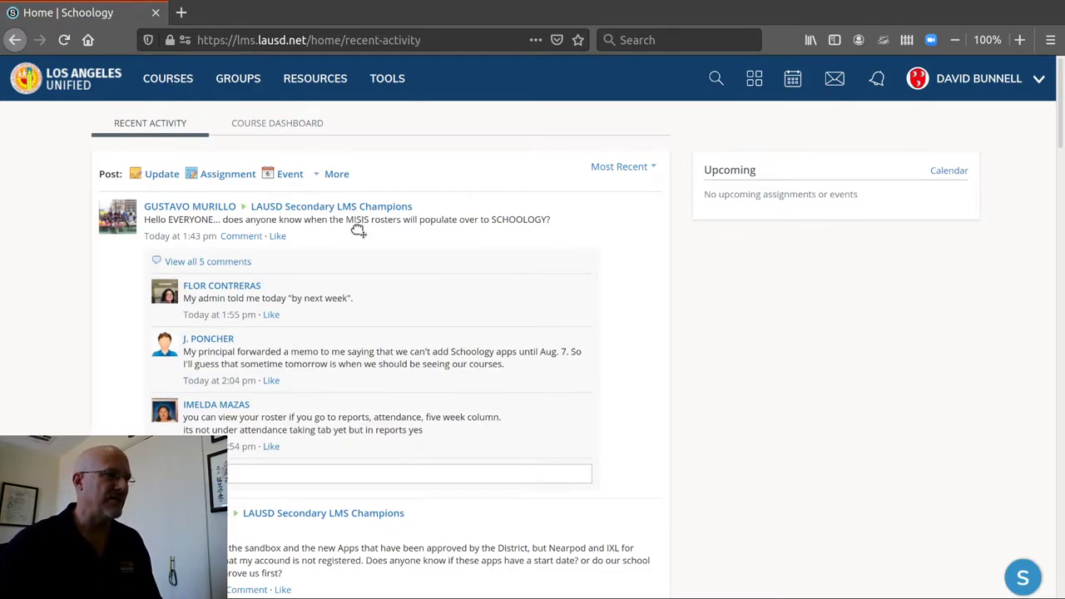
{"action": "mouse_move", "coordinate": [611, 280]}
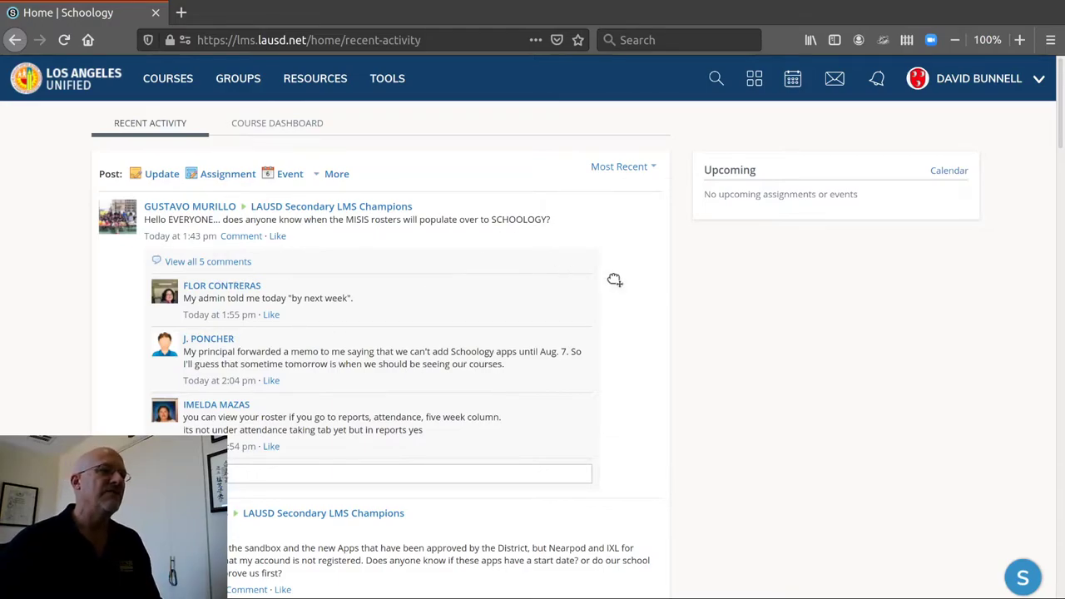
{"action": "scroll", "scroll_direction": "down", "scroll_amount": 3}
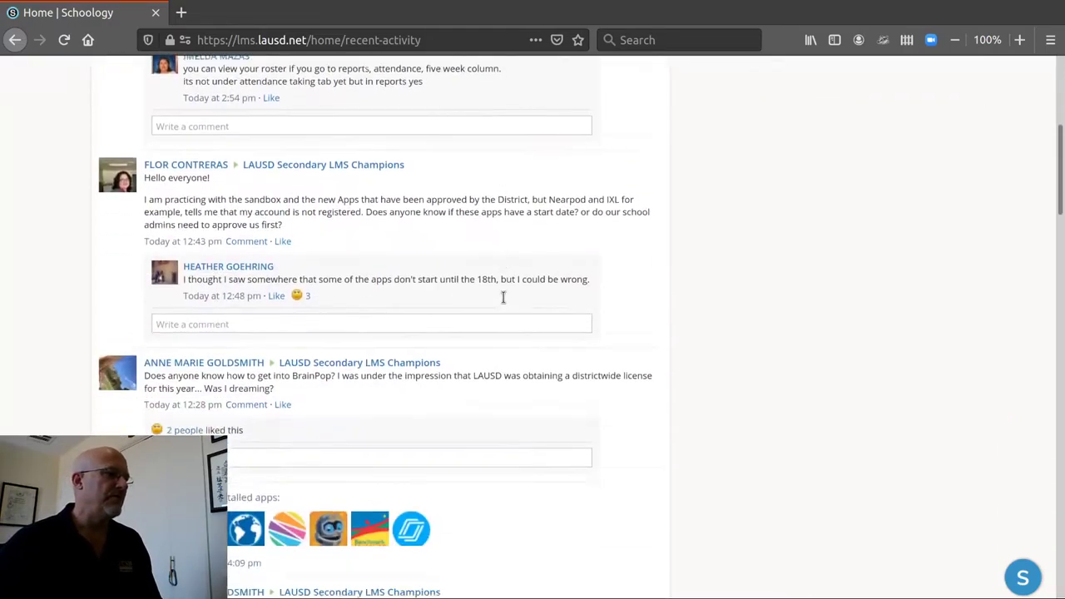
{"action": "scroll", "scroll_direction": "down", "scroll_amount": 3}
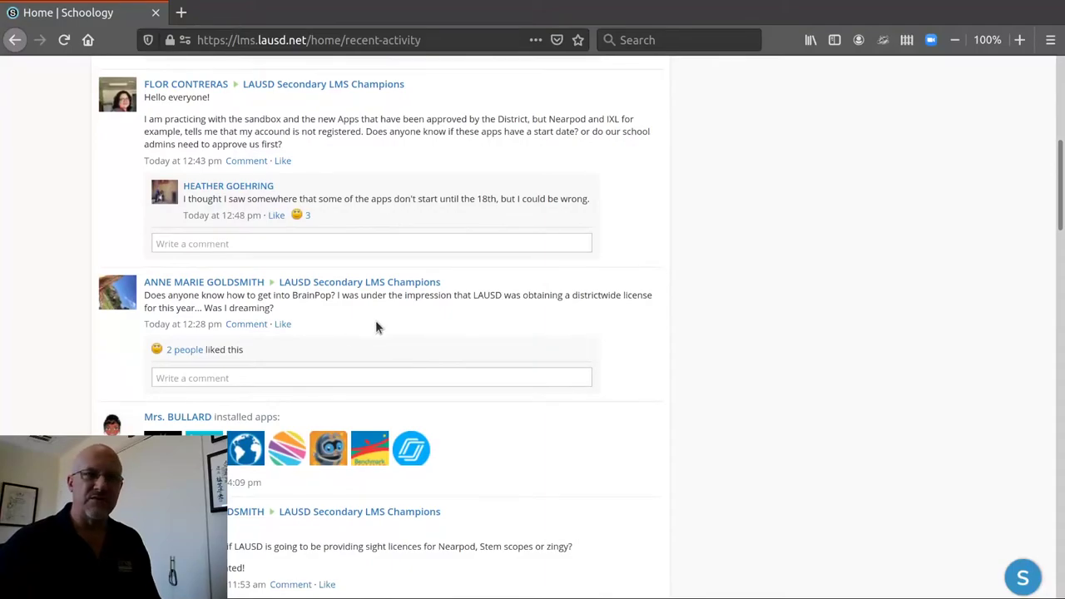
{"action": "scroll", "scroll_direction": "up", "scroll_amount": 3}
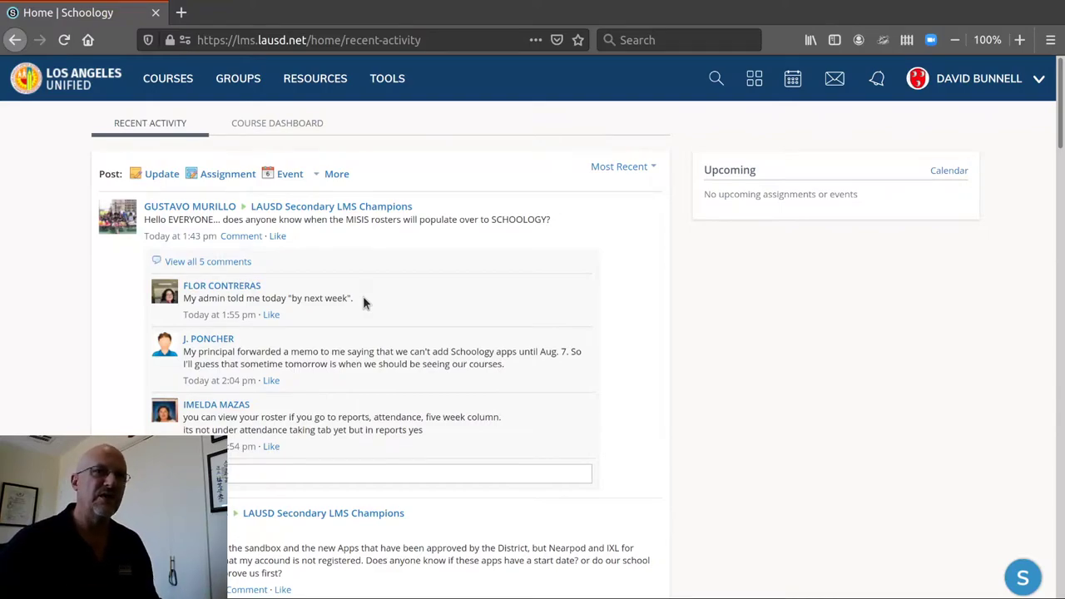
{"action": "mouse_move", "coordinate": [426, 351]}
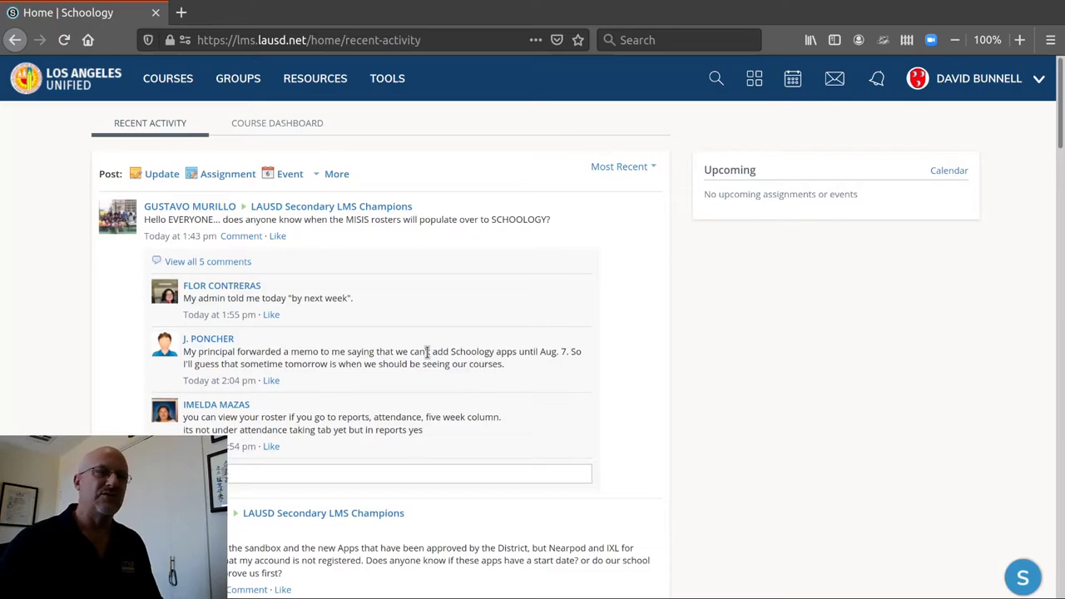
{"action": "mouse_move", "coordinate": [466, 316]}
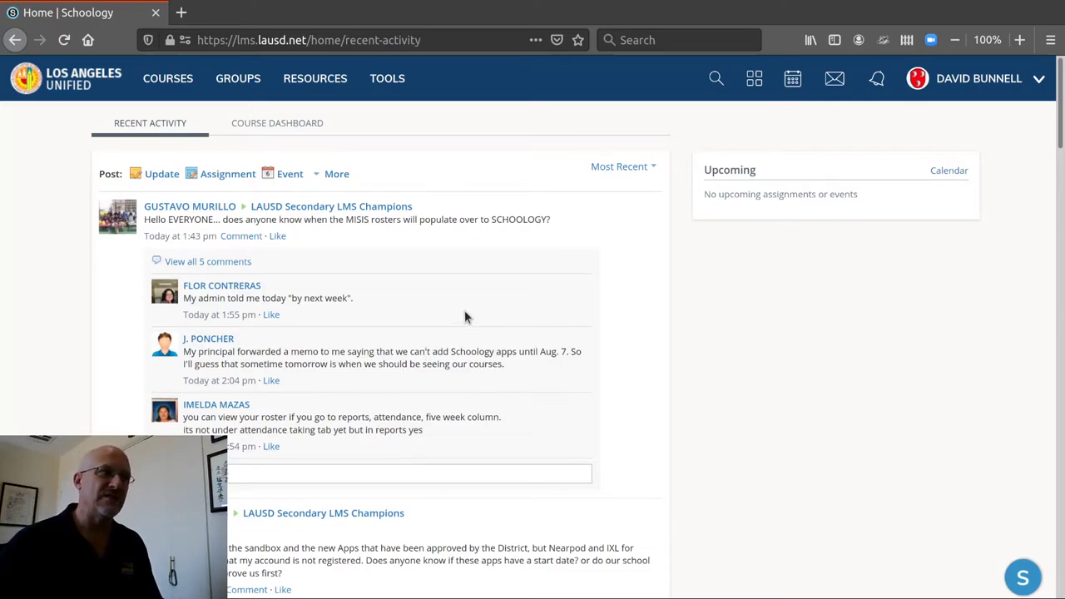
{"action": "mouse_move", "coordinate": [292, 126]}
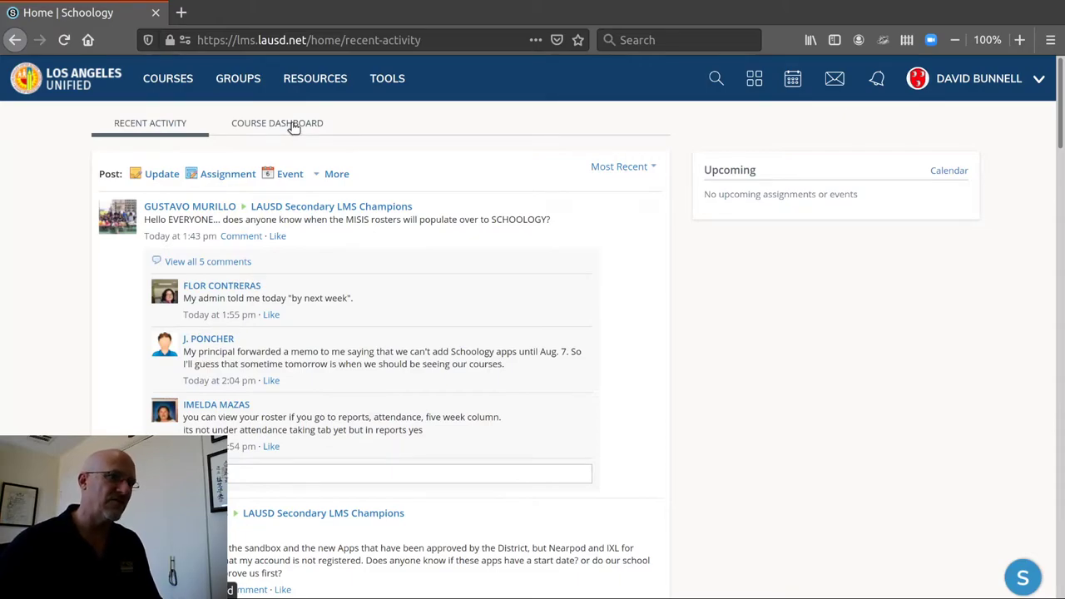
{"action": "mouse_move", "coordinate": [977, 83]}
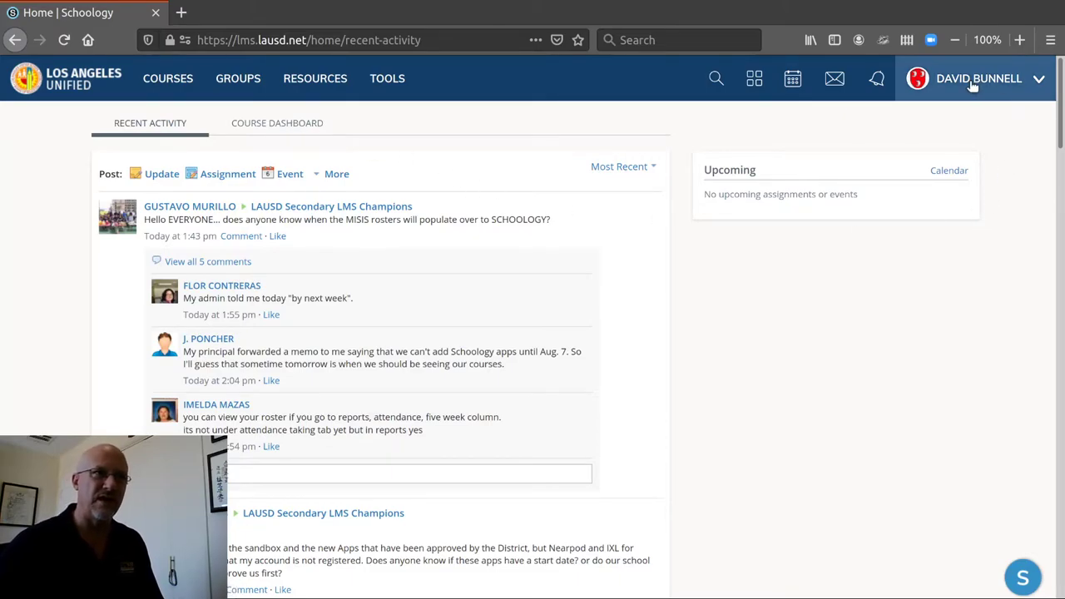
- Open account Settings and scroll to the Set Home Page To option
{"action": "left_click", "coordinate": [978, 79]}
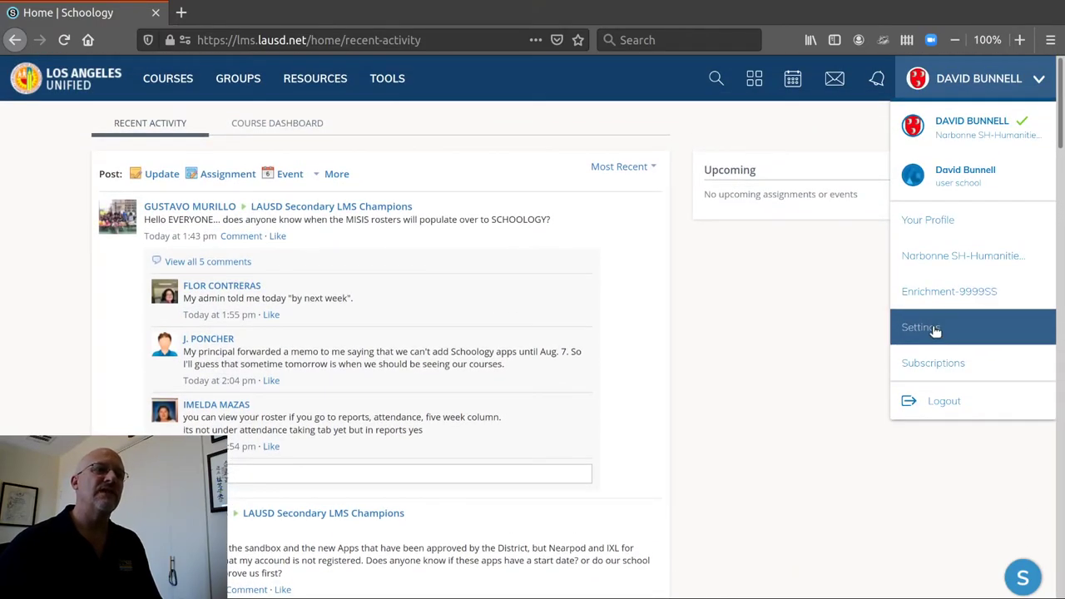
{"action": "left_click", "coordinate": [921, 327]}
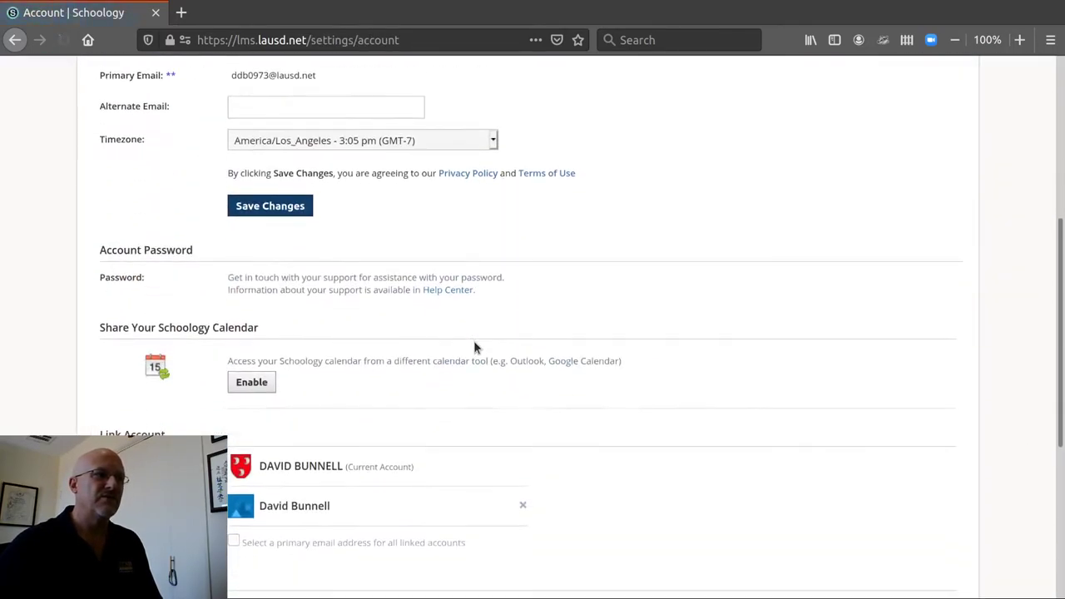
{"action": "scroll", "scroll_direction": "down", "scroll_amount": 3}
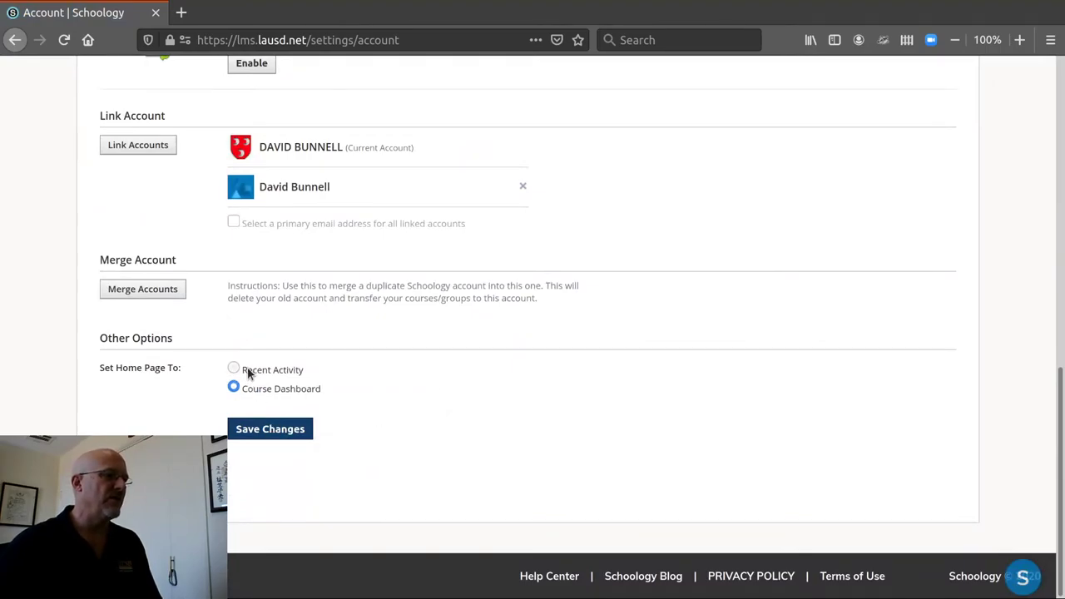
{"action": "mouse_move", "coordinate": [277, 396]}
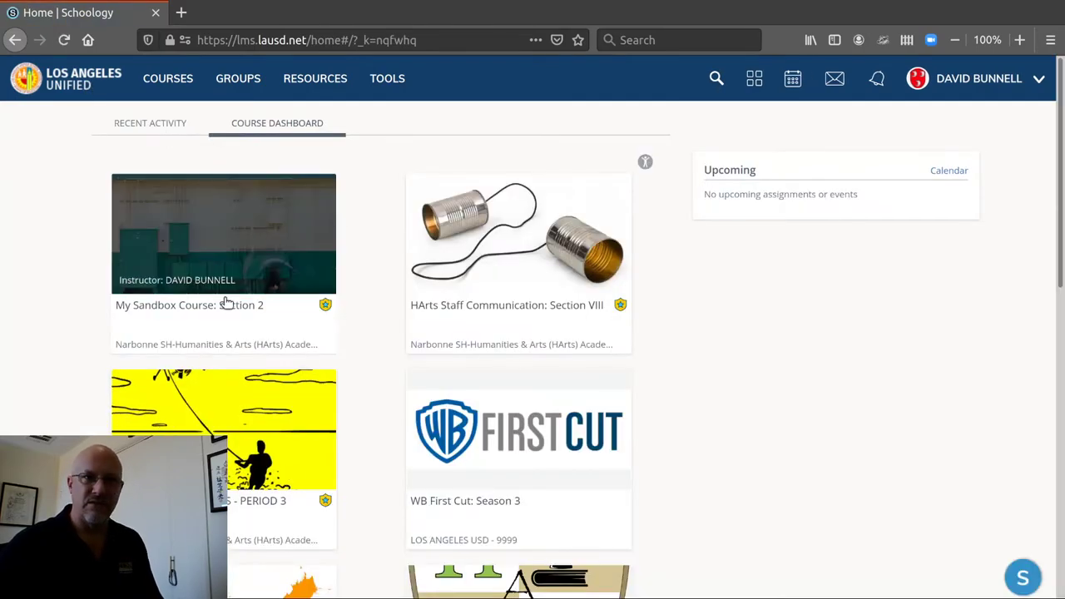
{"action": "mouse_move", "coordinate": [252, 341]}
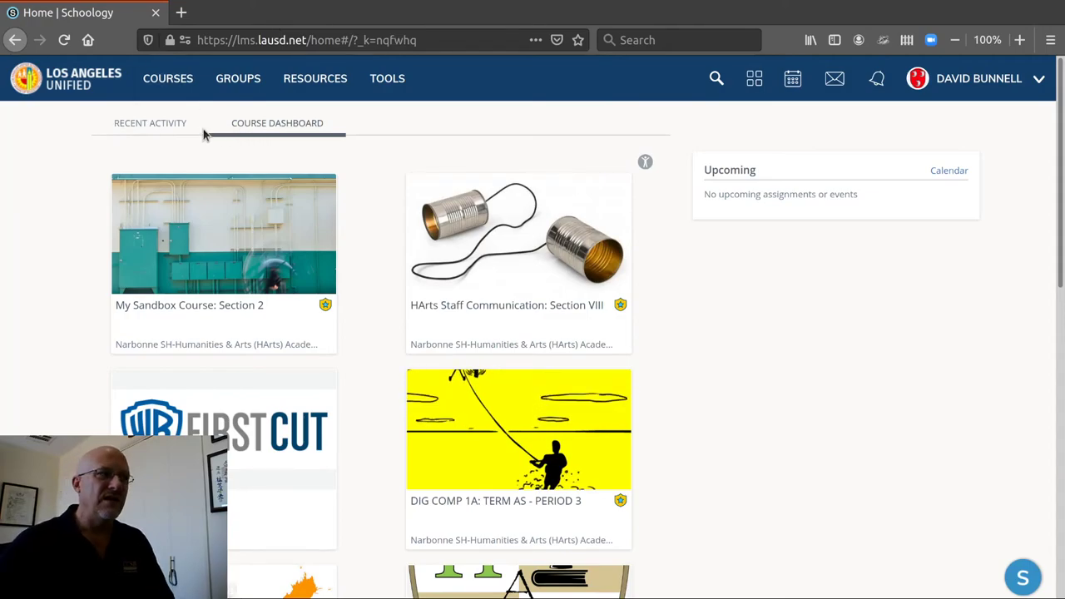
{"action": "mouse_move", "coordinate": [163, 123]}
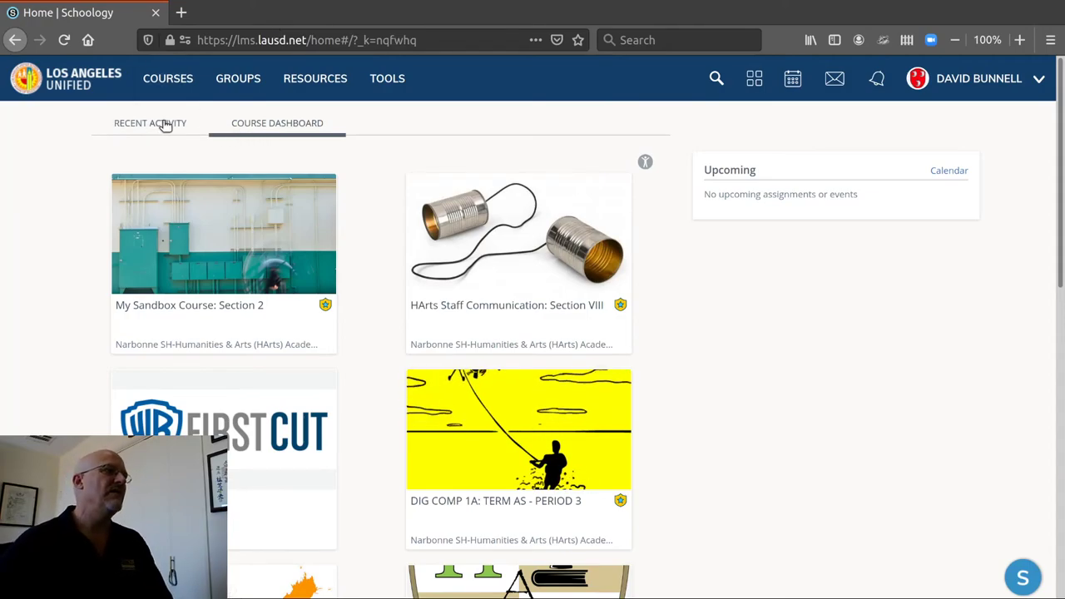
- Switch the home page back to the Recent Activity feed
{"action": "left_click", "coordinate": [155, 123]}
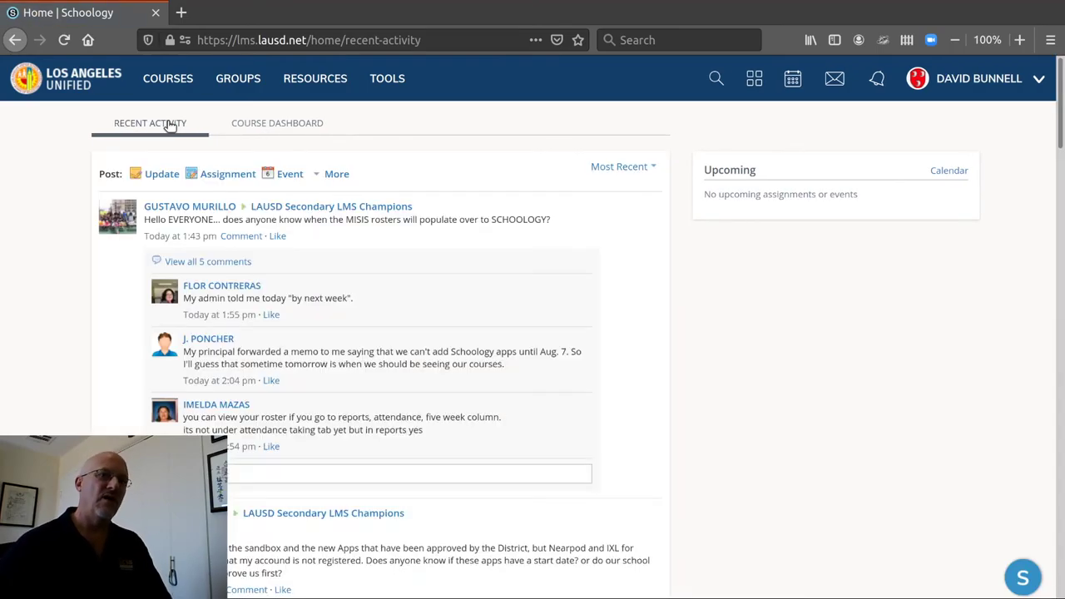
{"action": "mouse_move", "coordinate": [223, 146]}
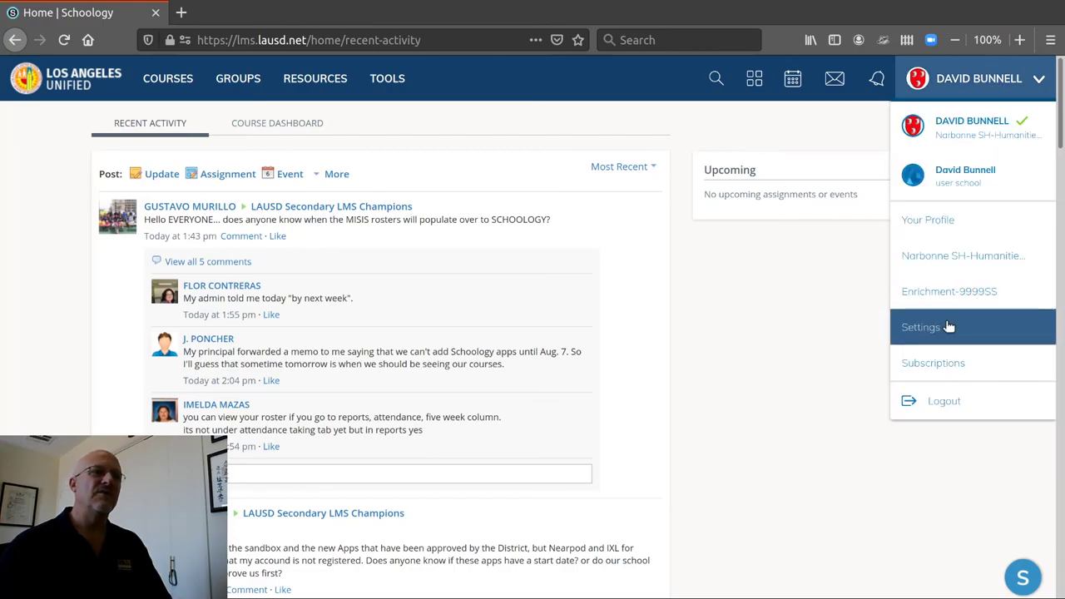
{"action": "mouse_move", "coordinate": [946, 333]}
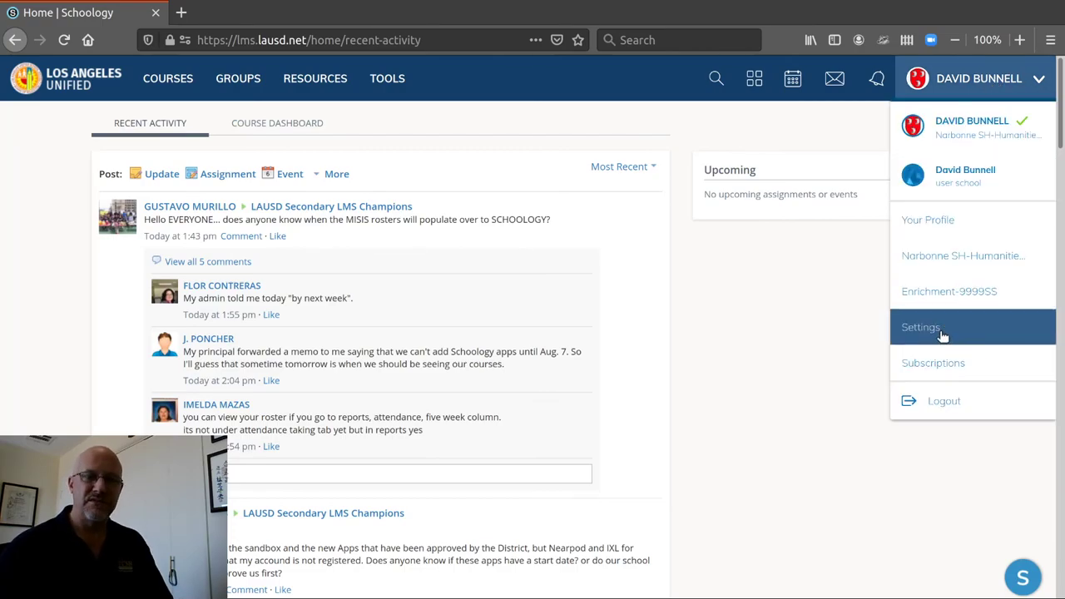